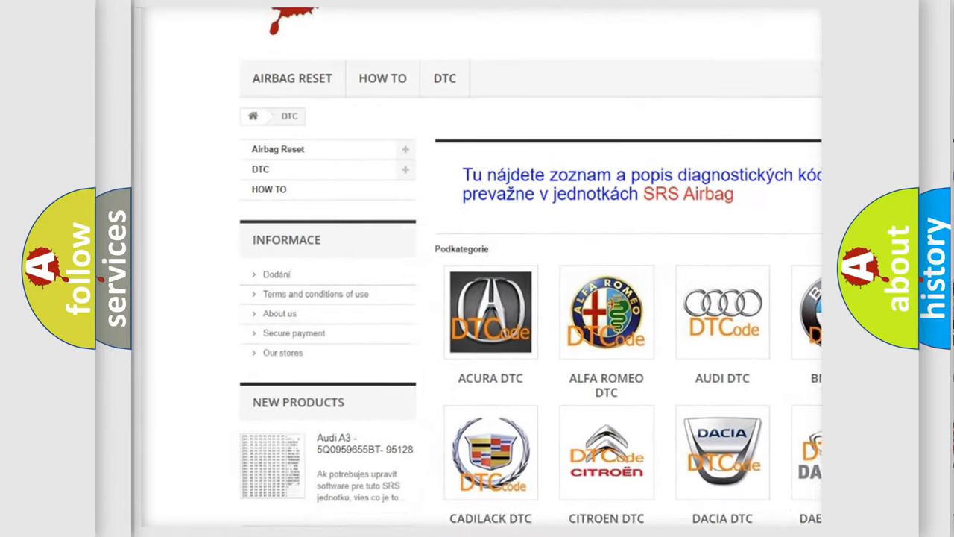
scroll(down, 3)
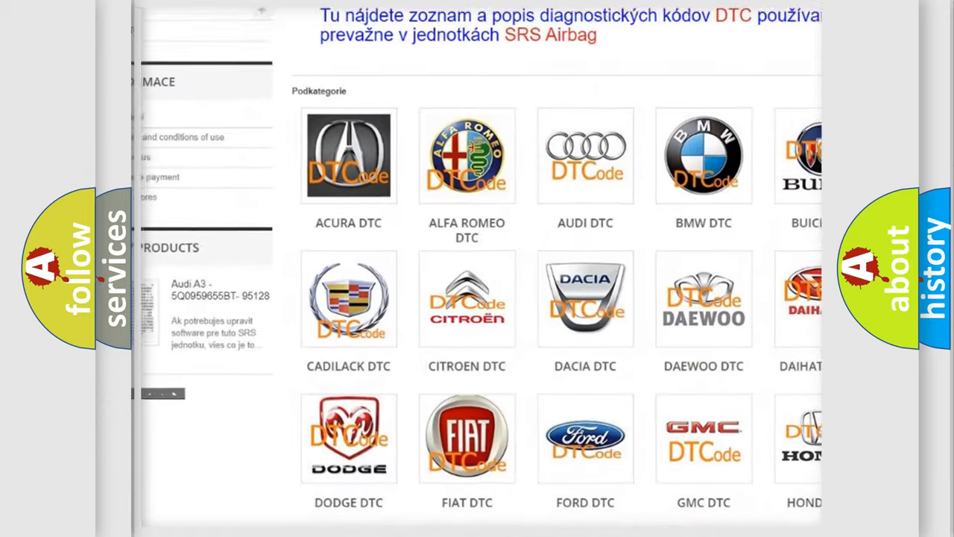